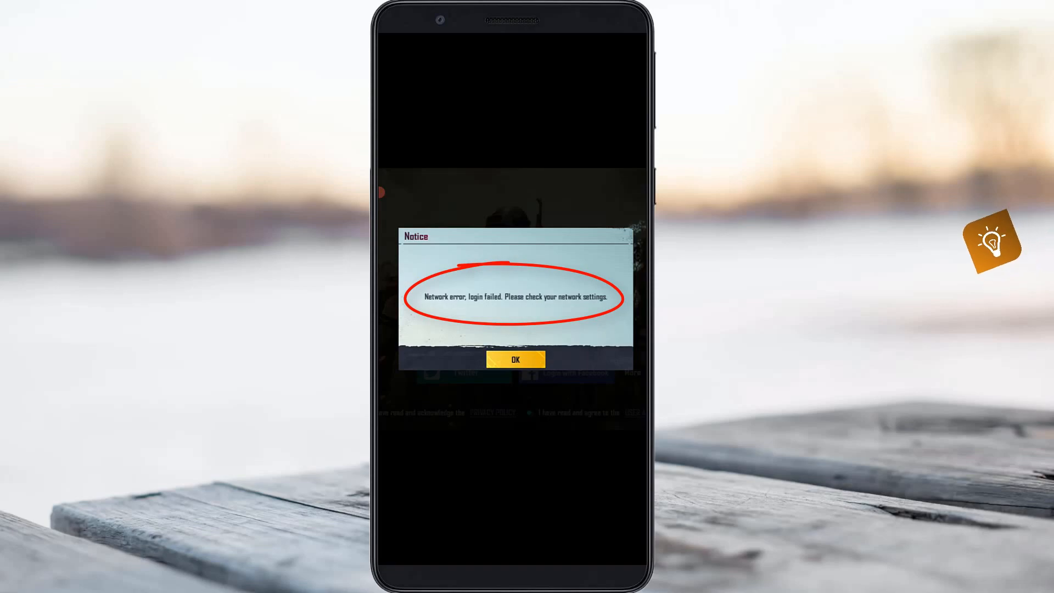
Dismiss PUBG Mobile's 'Network error, login failed' notice with OK.
click(513, 360)
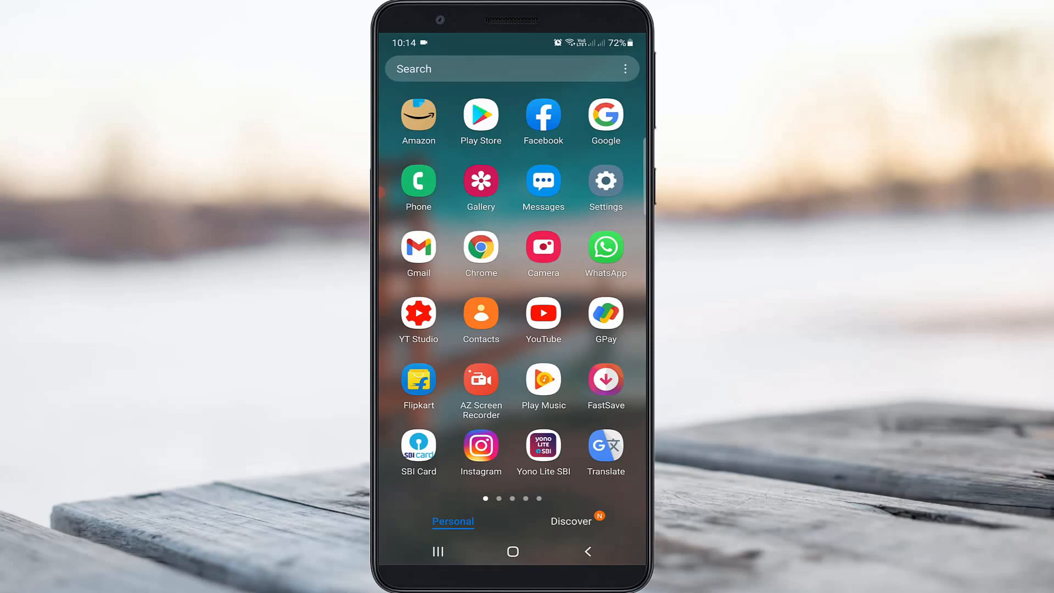
Search Settings for 'private dns' and go to the Private DNS result under More connection settings.
click(603, 181)
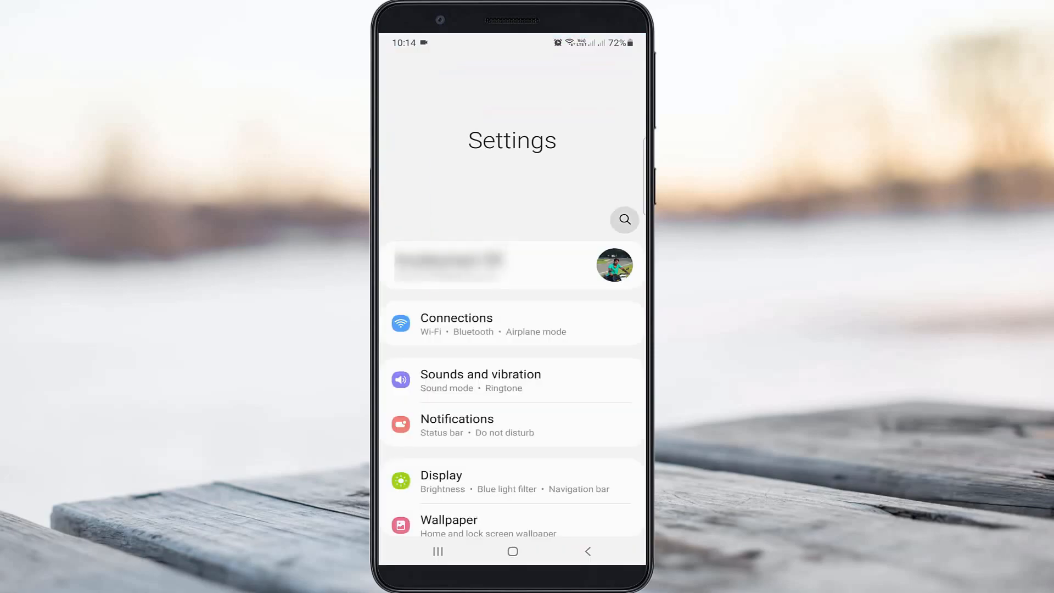
click(623, 220)
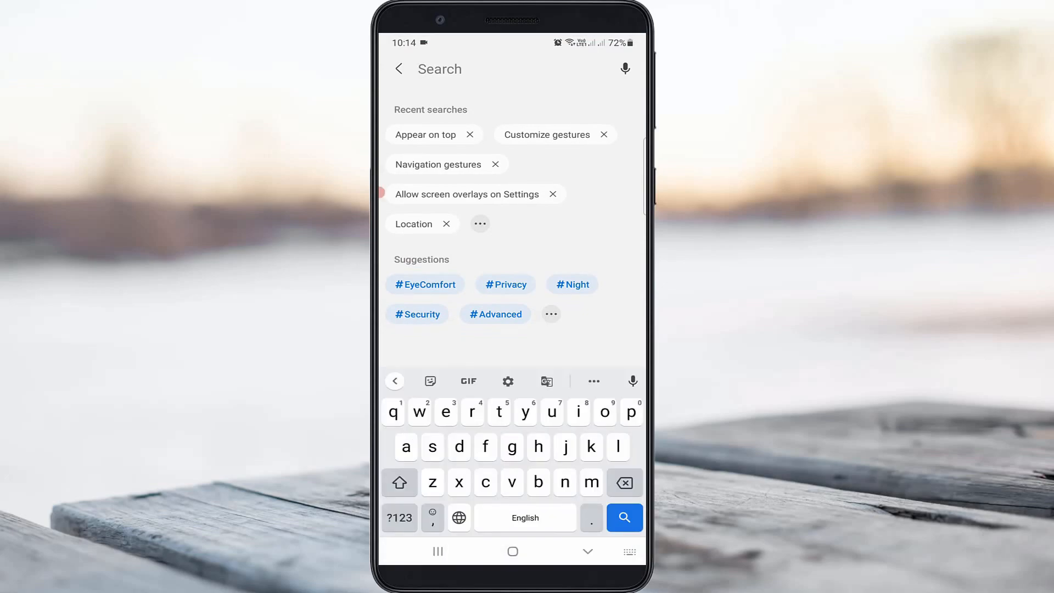
text(p)
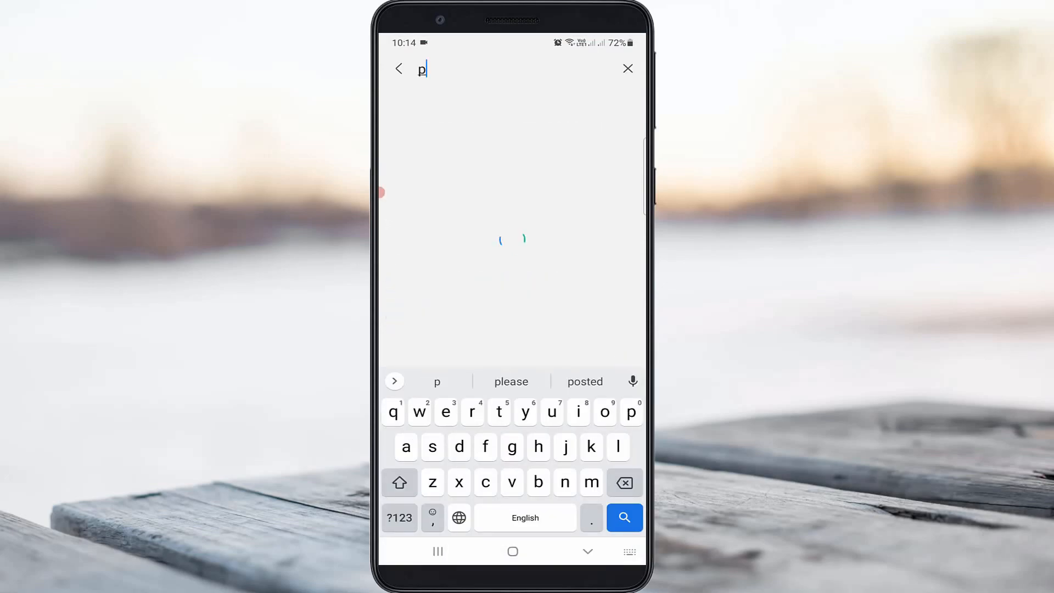
text(private dns)
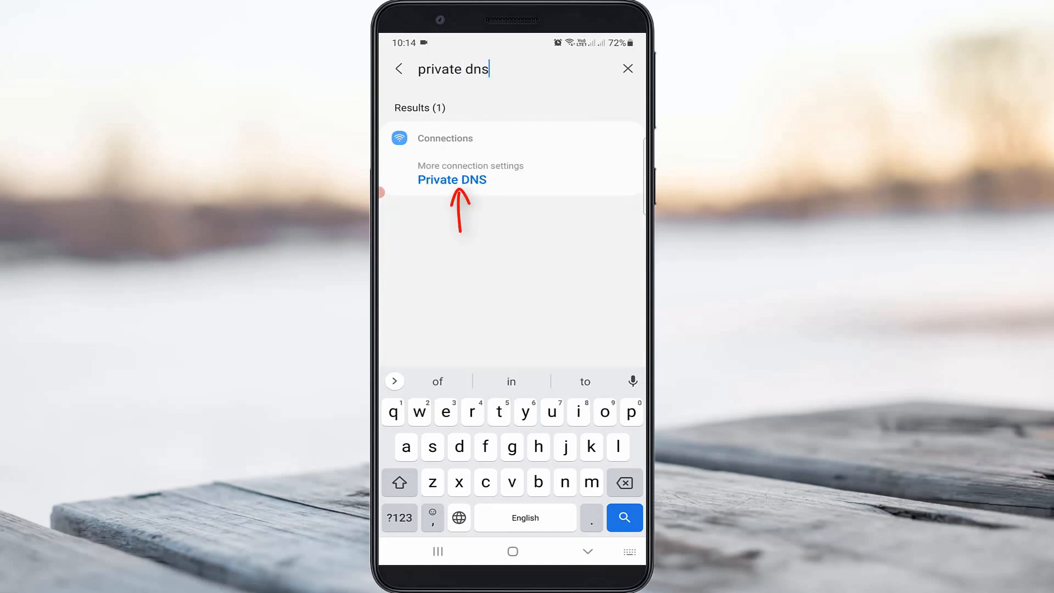
click(451, 178)
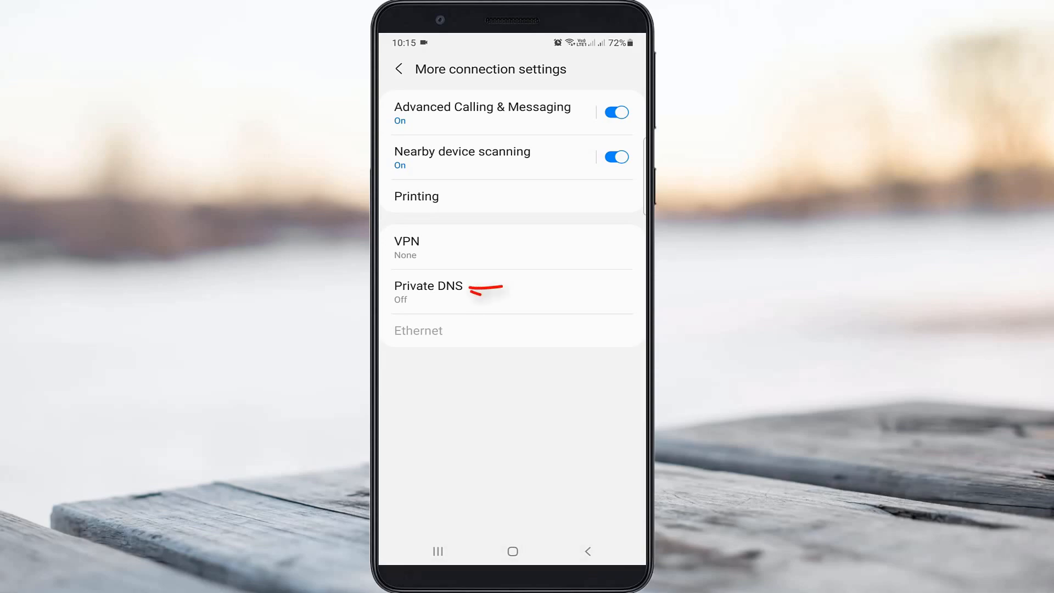
Set Private DNS to provider hostname dns.google and save it.
click(428, 291)
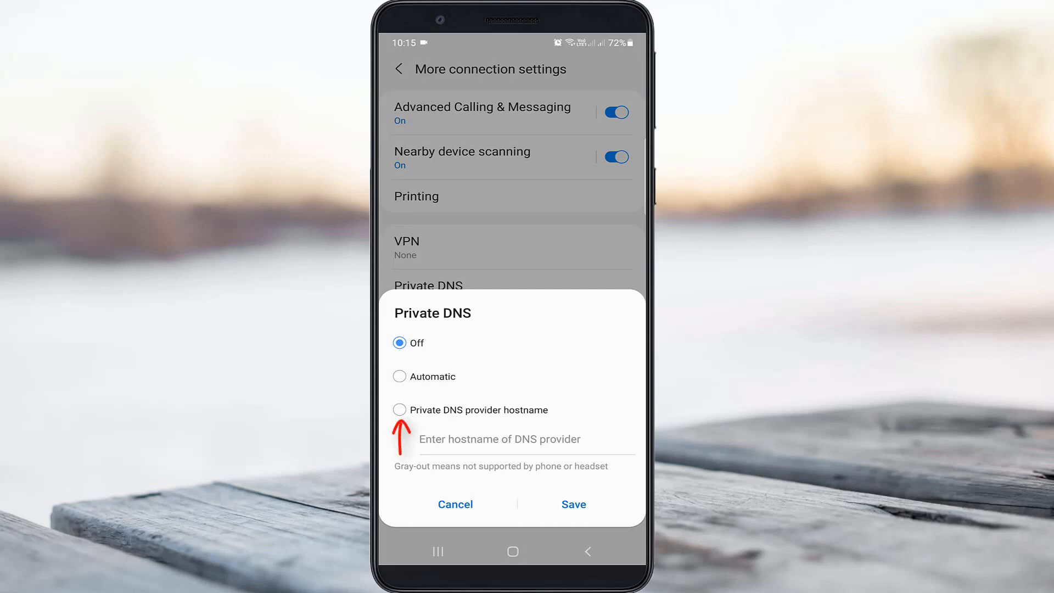
click(398, 410)
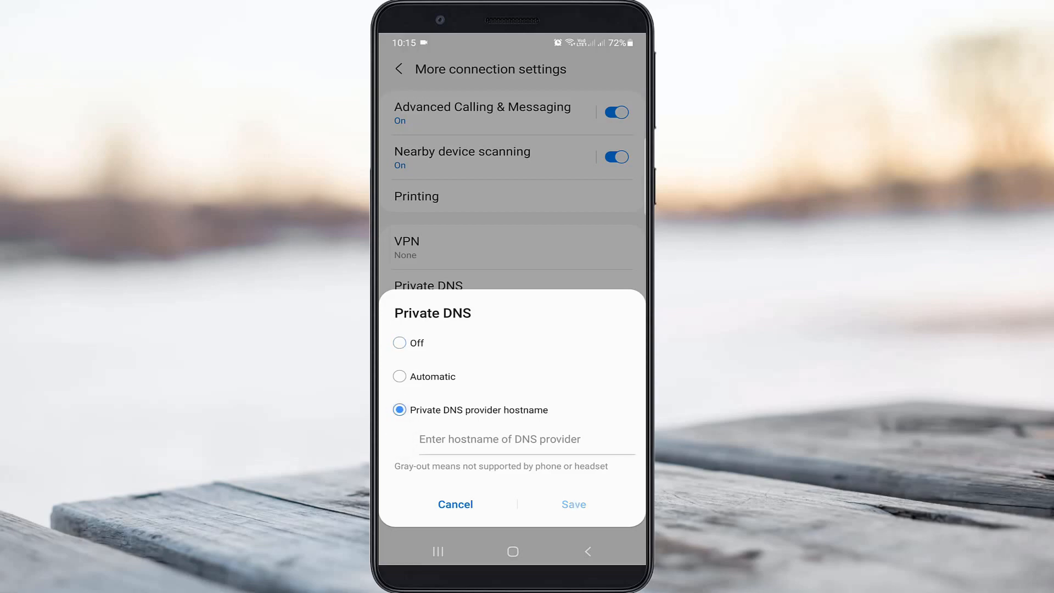
click(500, 439)
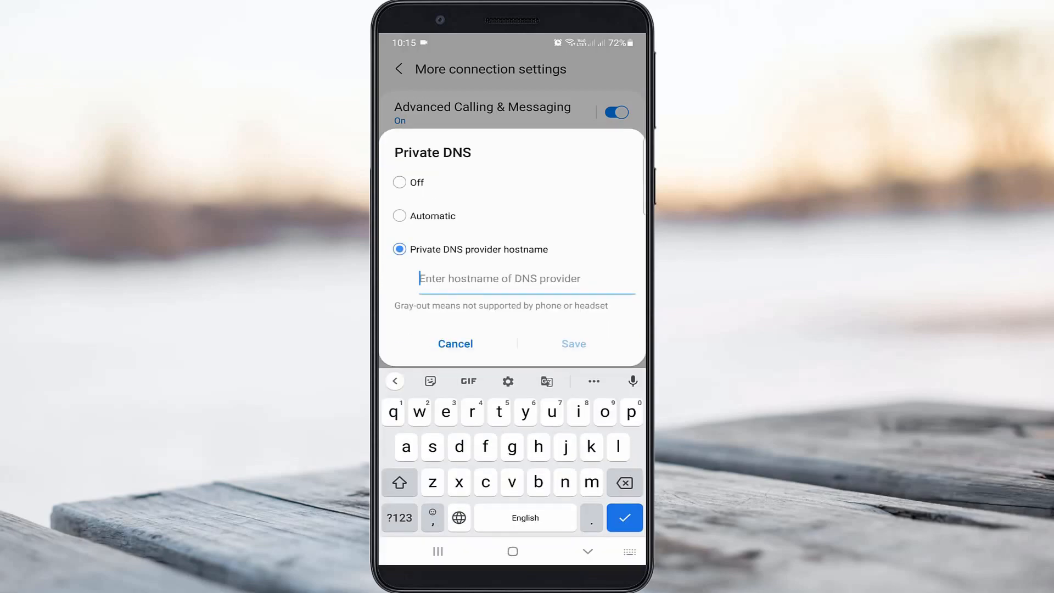
text(dns.google)
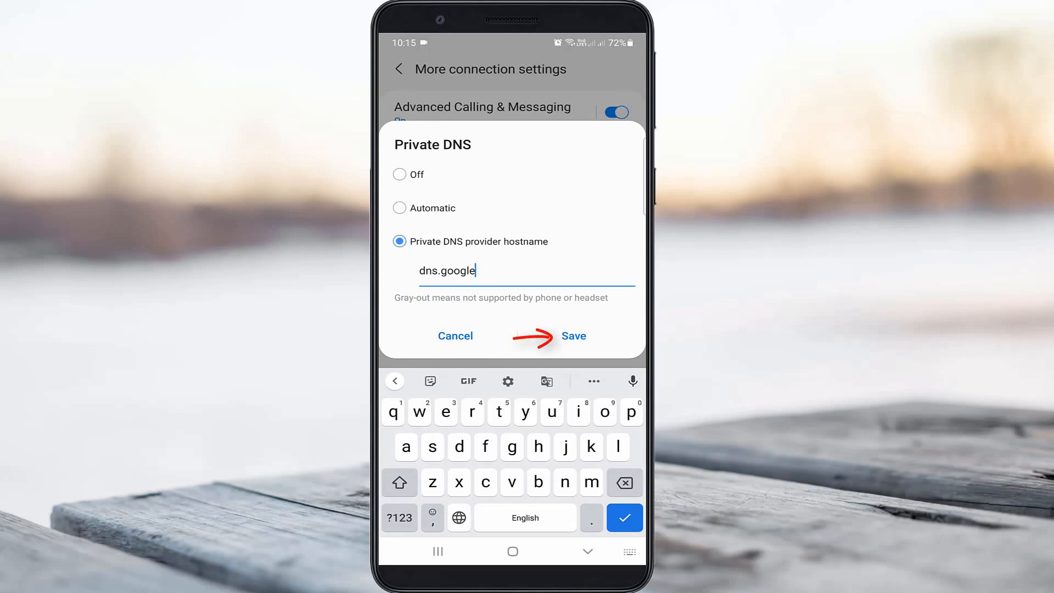
click(573, 336)
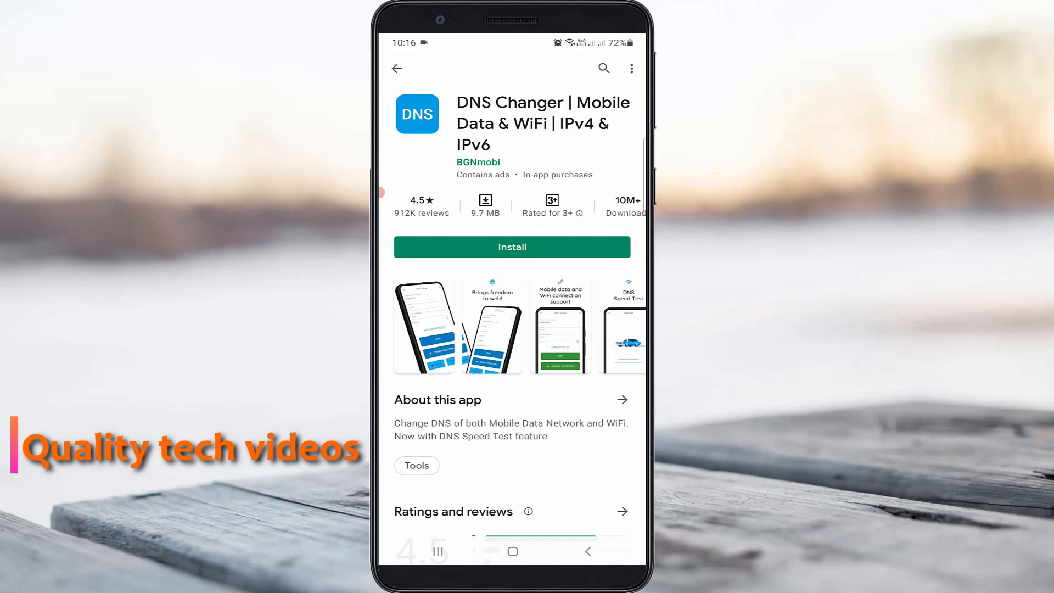
Install DNS Changer from the Play Store and launch it.
click(511, 247)
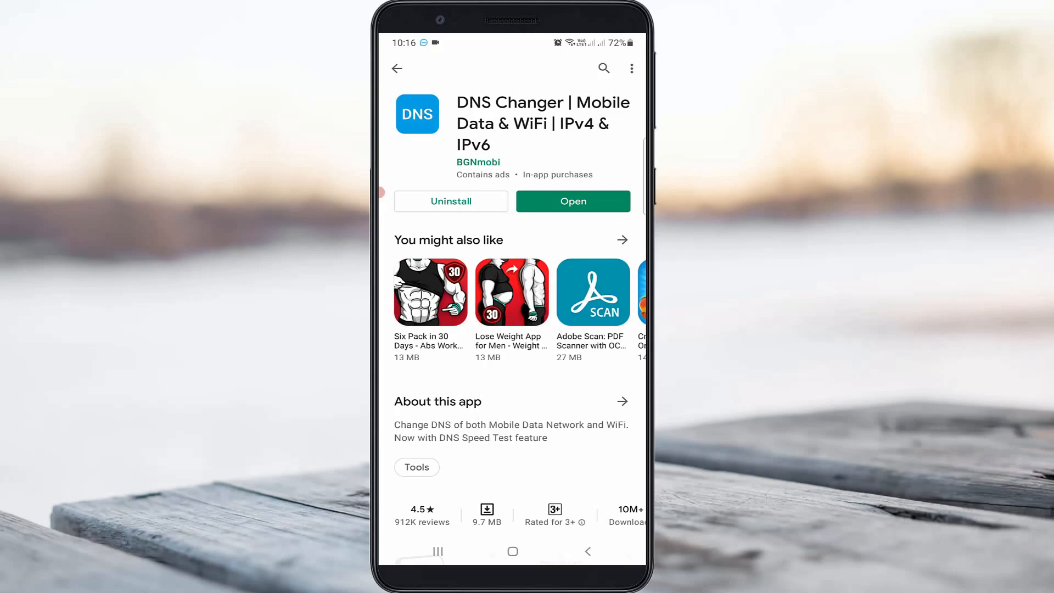
click(572, 200)
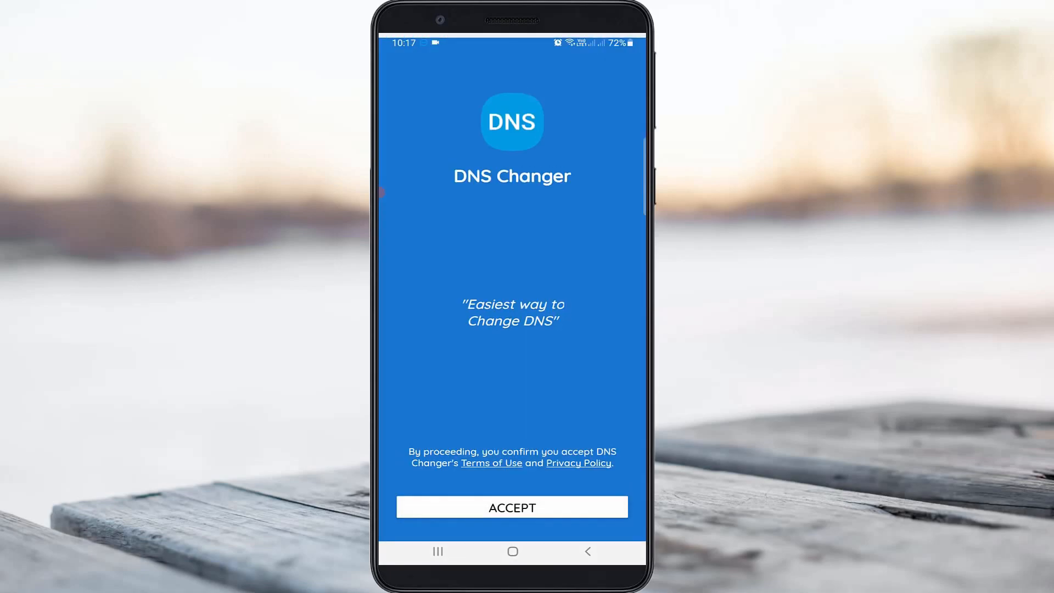
Accept DNS Changer's terms and connect to Google DNS, closing the success screen.
click(511, 507)
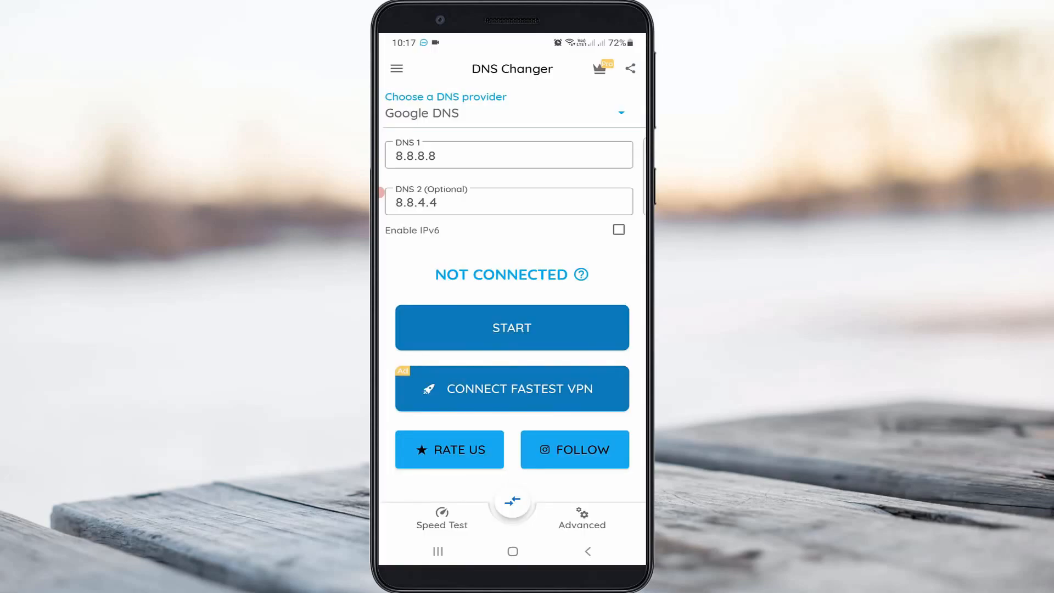
click(512, 327)
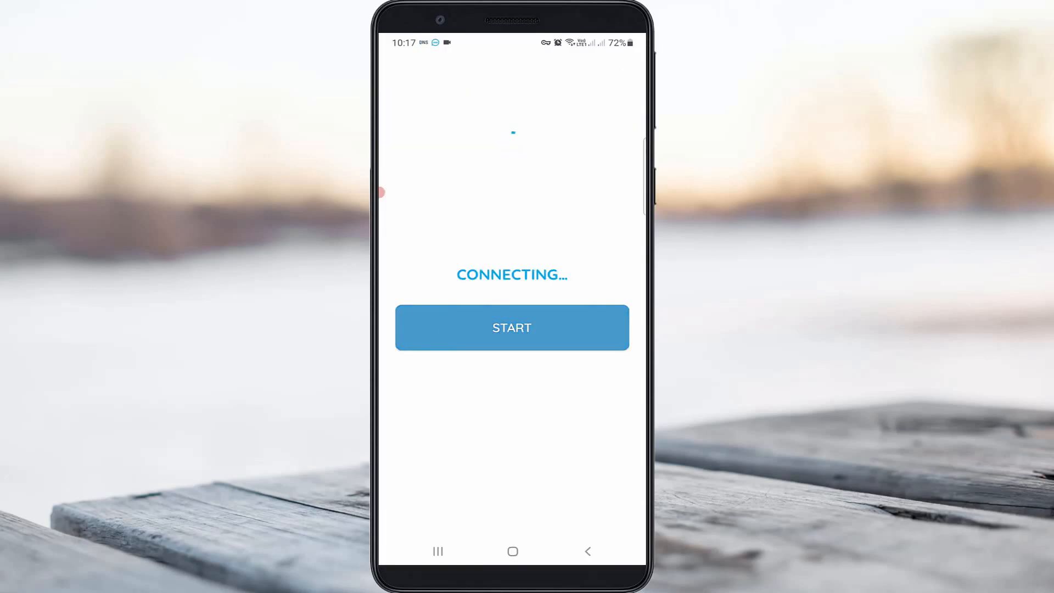
click(511, 327)
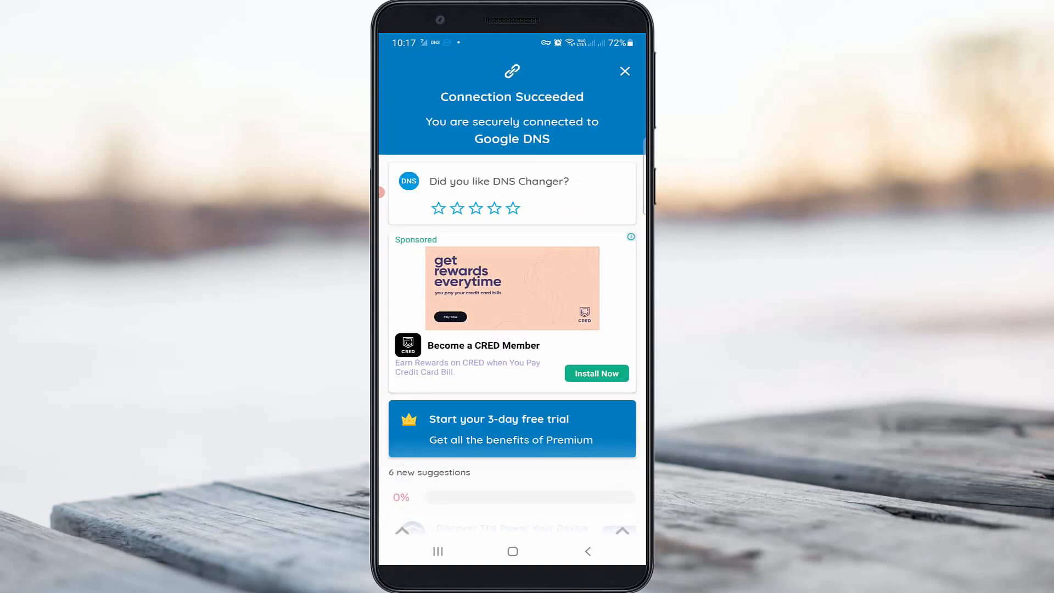
click(624, 72)
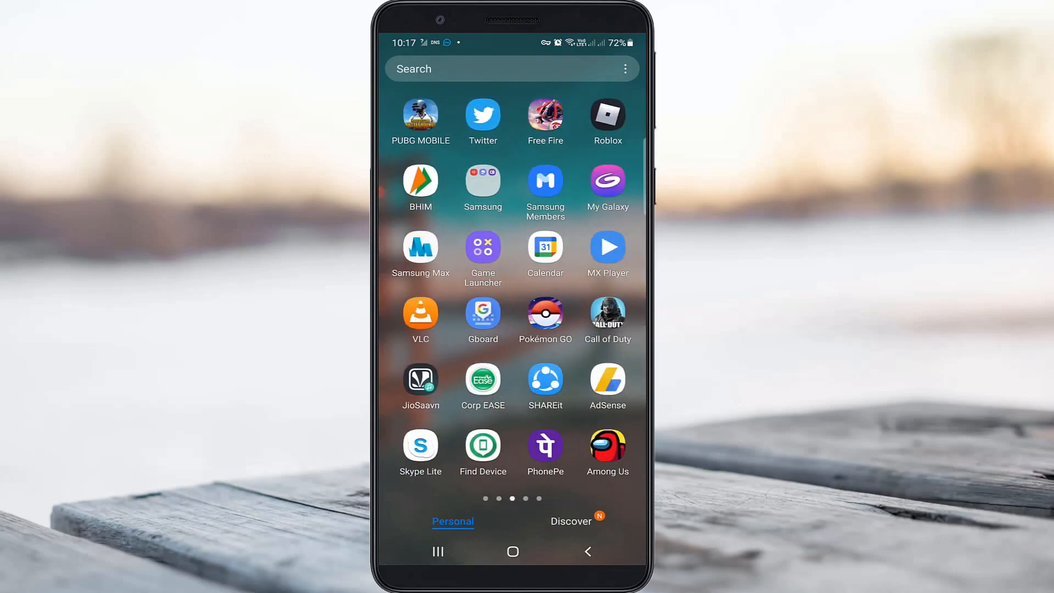
Relaunch PUBG MOBILE from the app list.
click(421, 115)
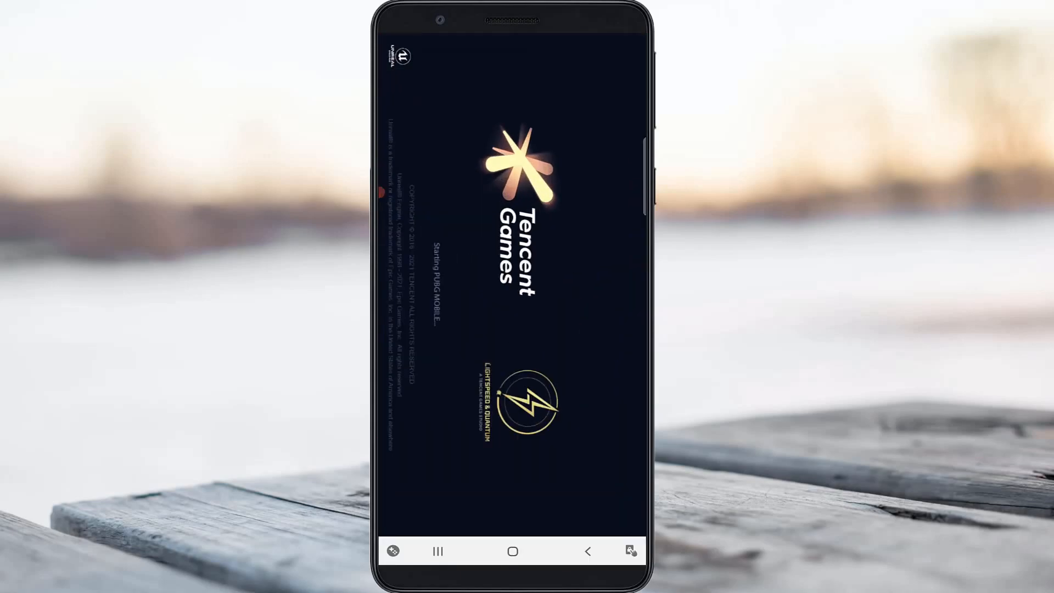